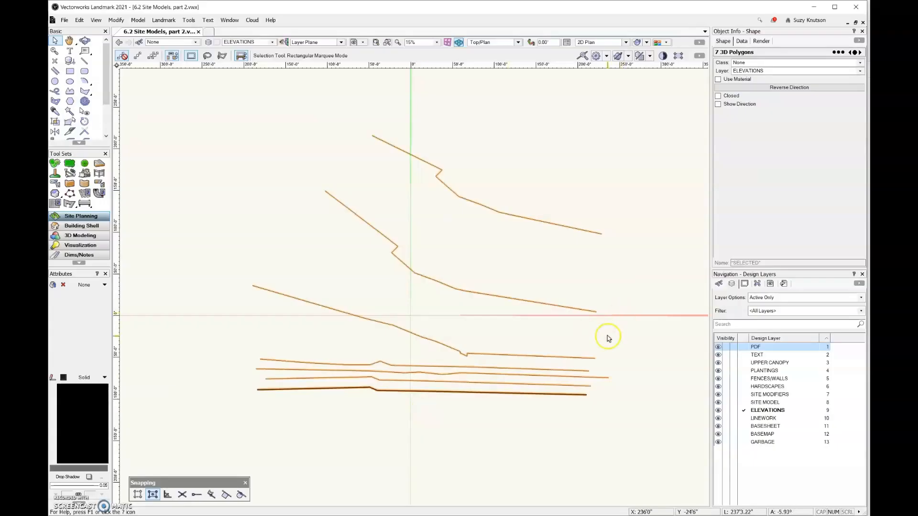
{"action": "mouse_move", "coordinate": [647, 320]}
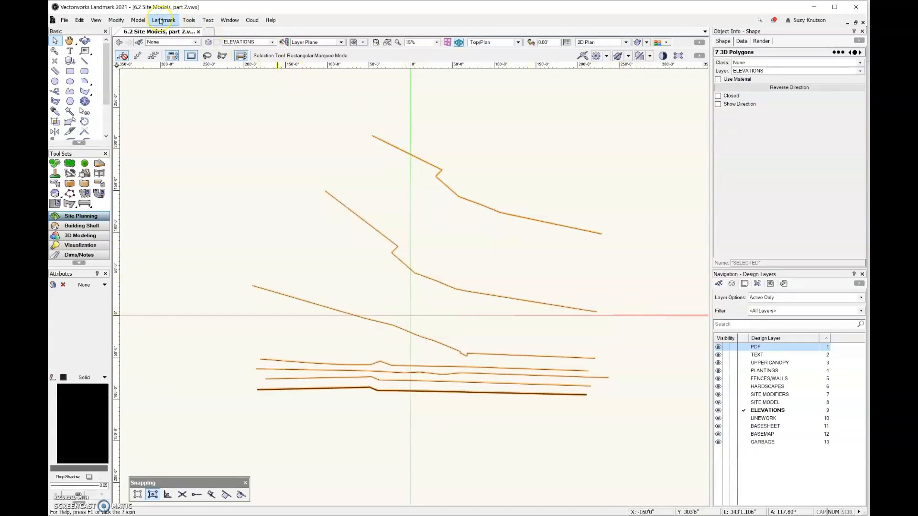
Start a Site Model from Source Data using the seven selected 3D polygons.
{"action": "left_click", "coordinate": [163, 19]}
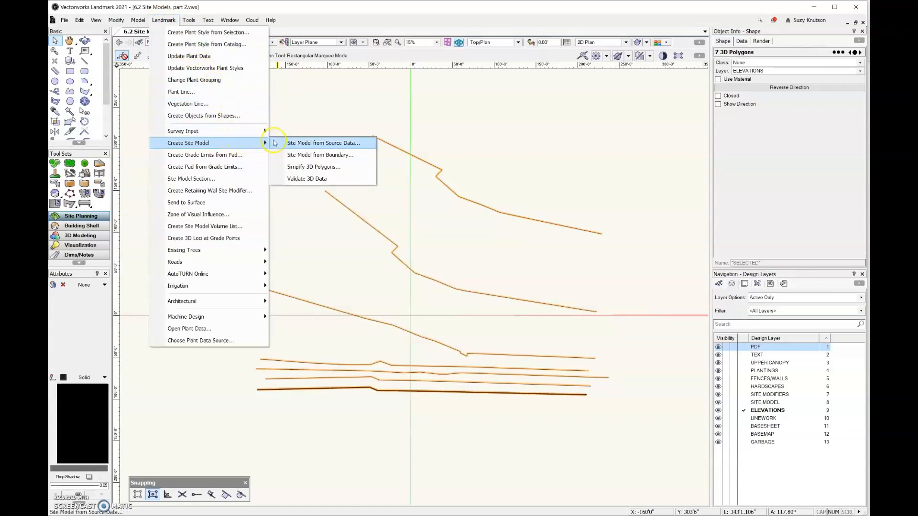
{"action": "left_click", "coordinate": [322, 143]}
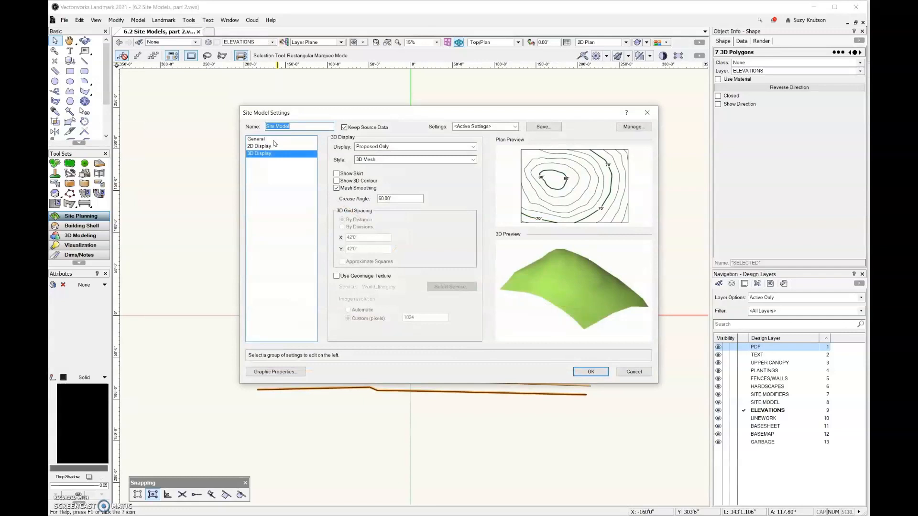
Review General settings: maximum elevation 110', minimum 50', contour interval 6'.
{"action": "left_click", "coordinate": [256, 138]}
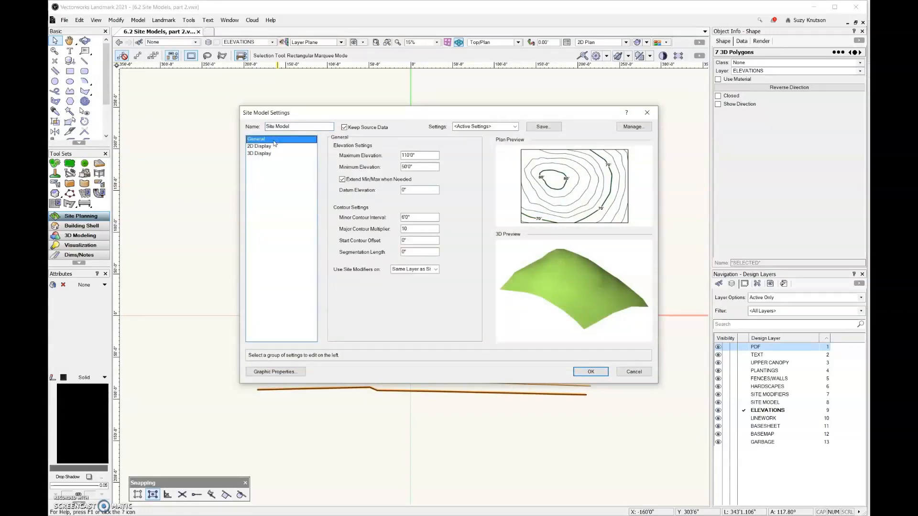
{"action": "left_click", "coordinate": [419, 155]}
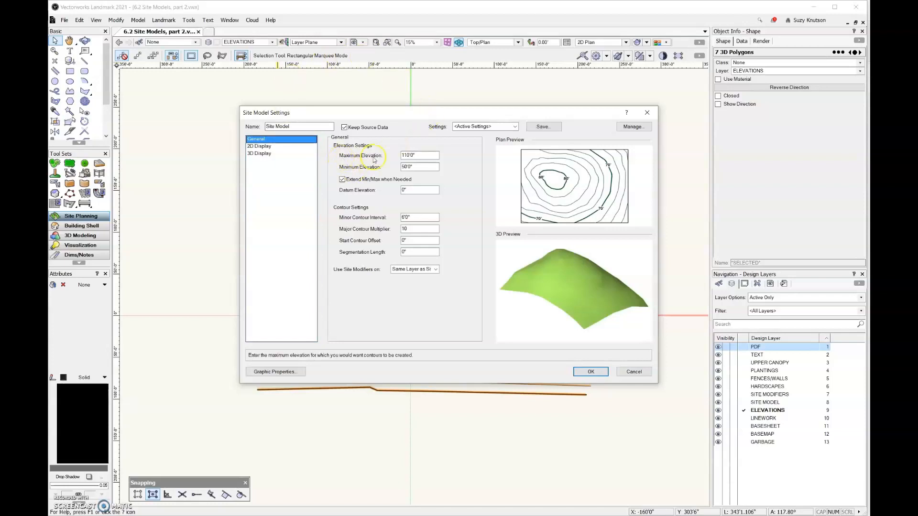
{"action": "left_click", "coordinate": [420, 155]}
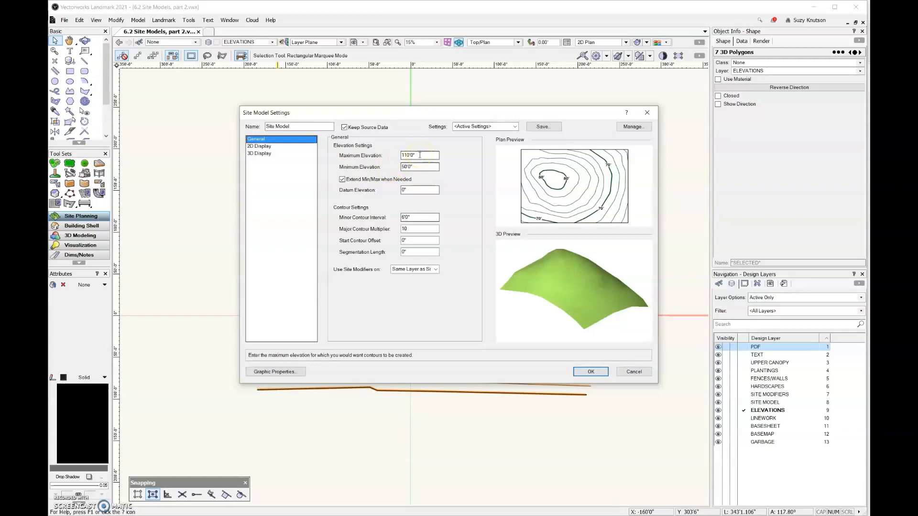
{"action": "left_click", "coordinate": [419, 167]}
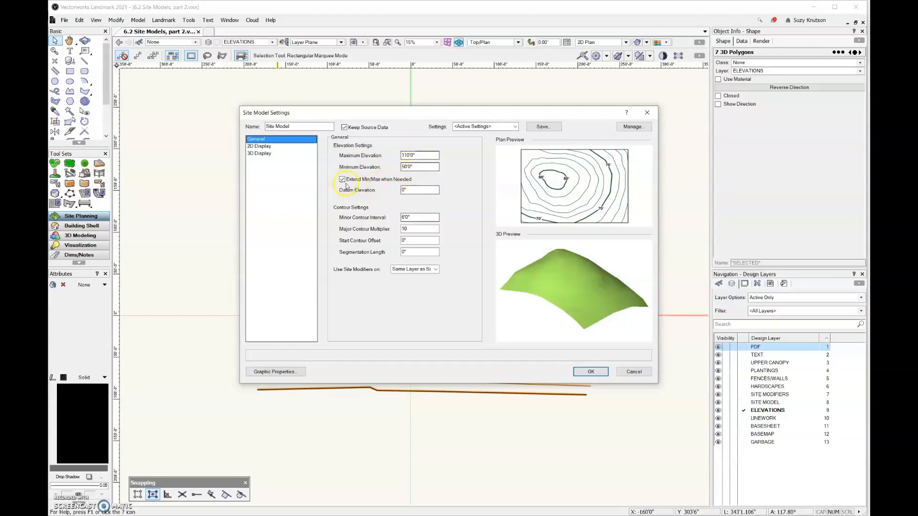
{"action": "mouse_move", "coordinate": [348, 186]}
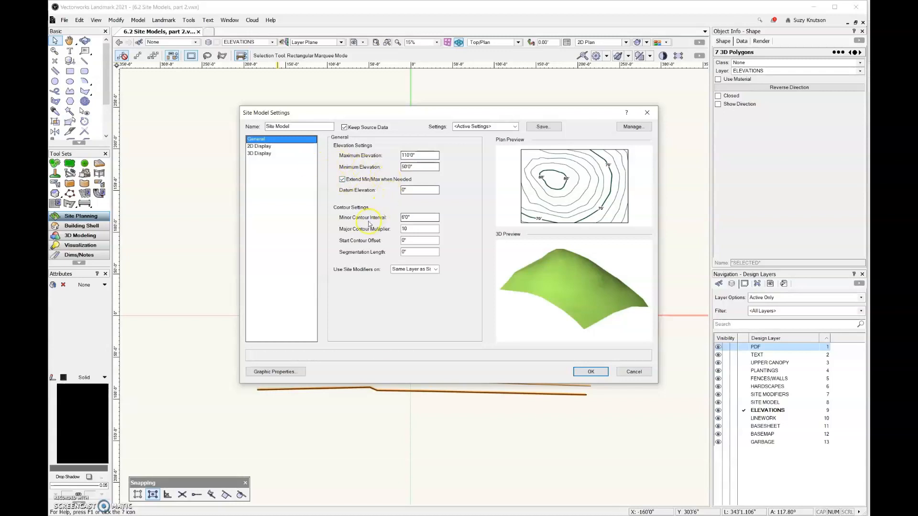
{"action": "mouse_move", "coordinate": [325, 211]}
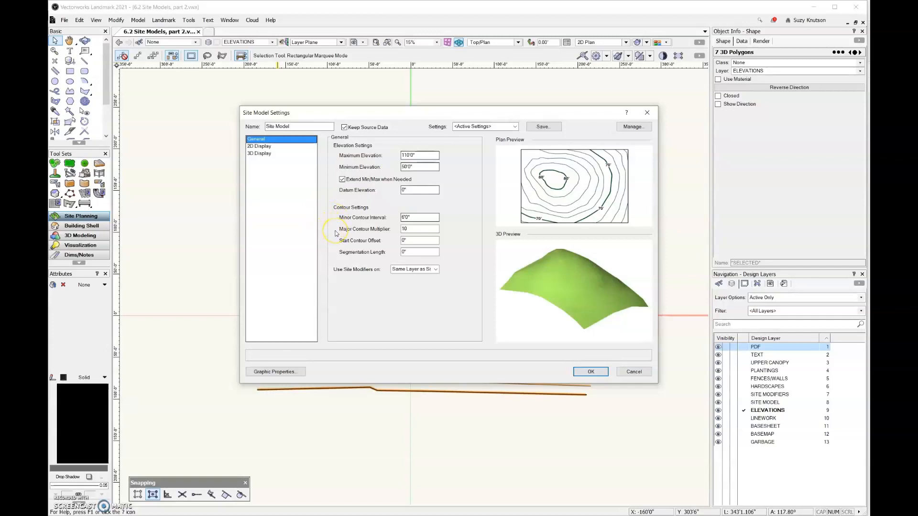
{"action": "mouse_move", "coordinate": [671, 176]}
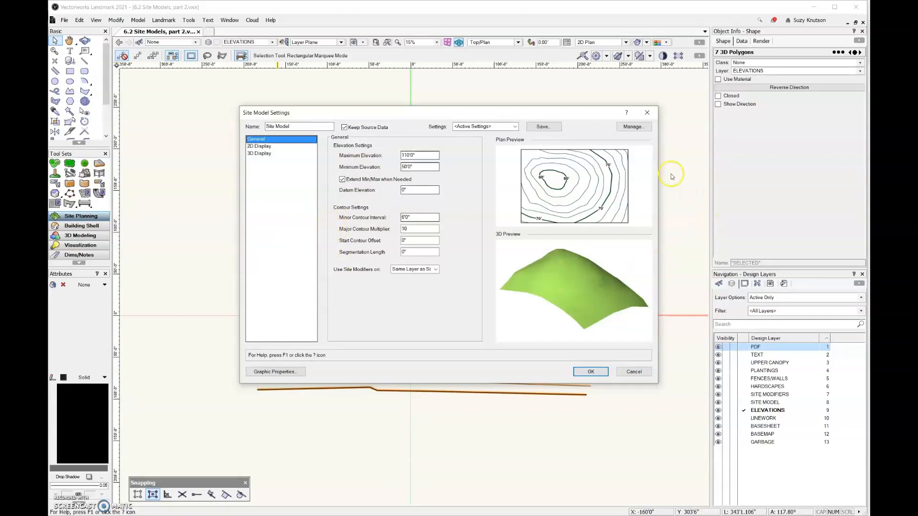
{"action": "mouse_move", "coordinate": [612, 162]}
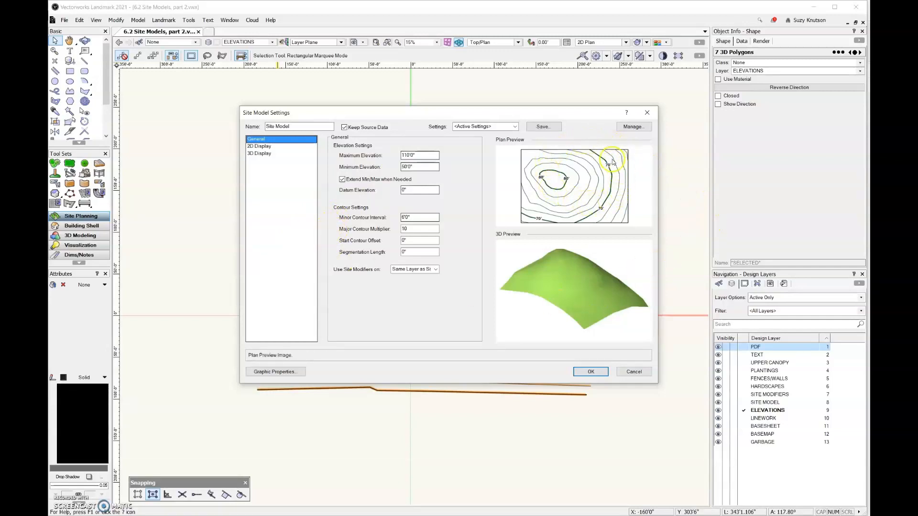
{"action": "mouse_move", "coordinate": [591, 196]}
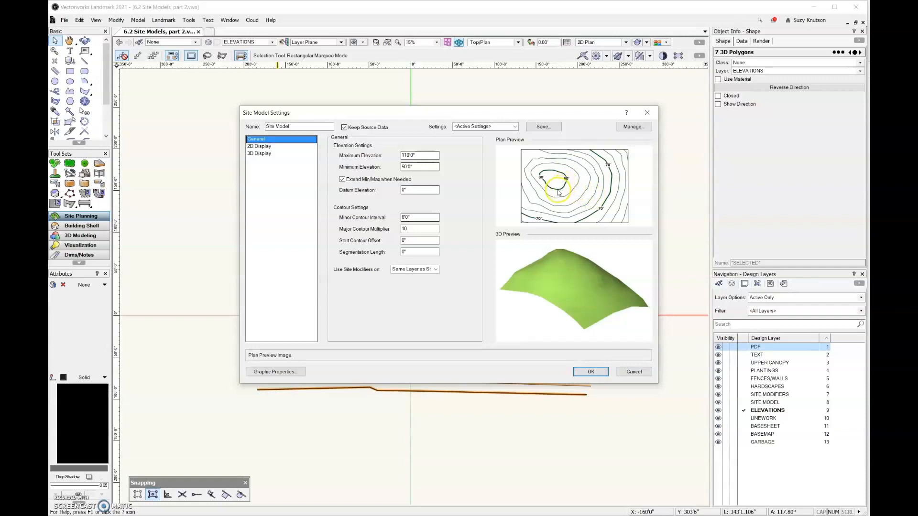
{"action": "mouse_move", "coordinate": [567, 181]}
{"action": "type", "text": "1'"}
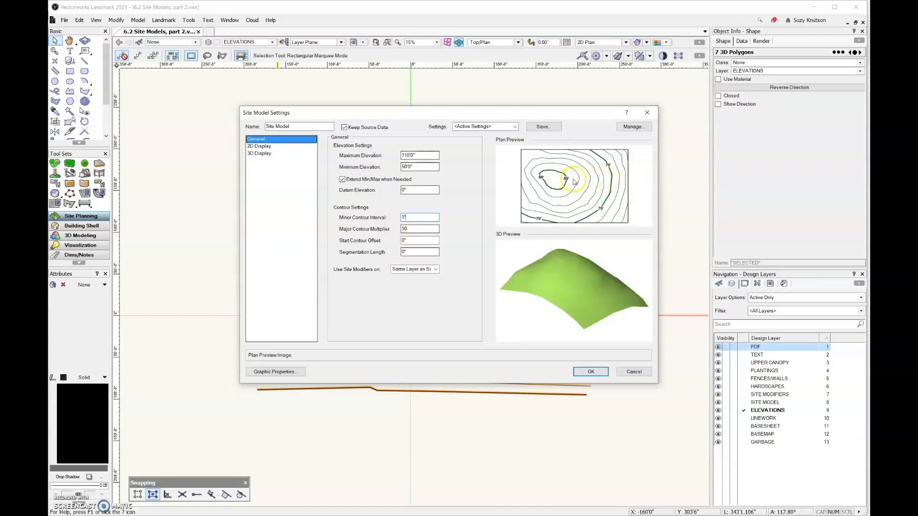
{"action": "mouse_move", "coordinate": [421, 293]}
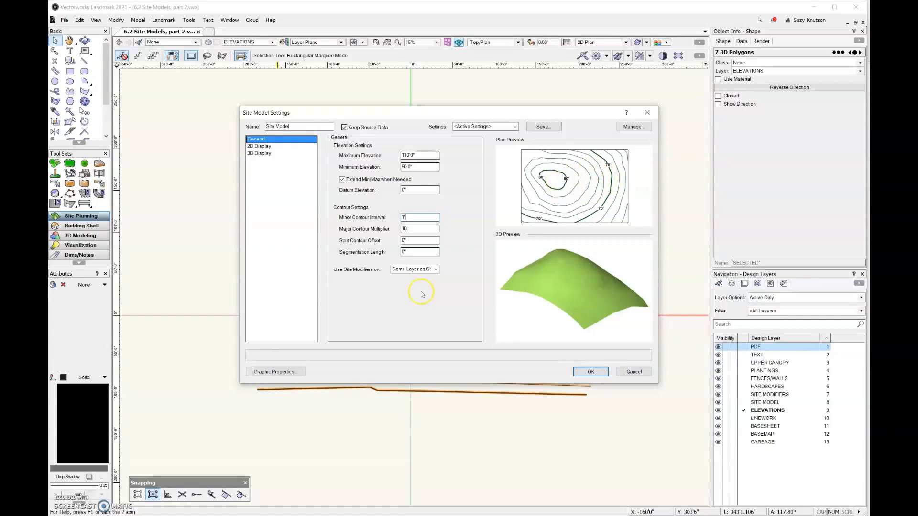
{"action": "mouse_move", "coordinate": [446, 275]}
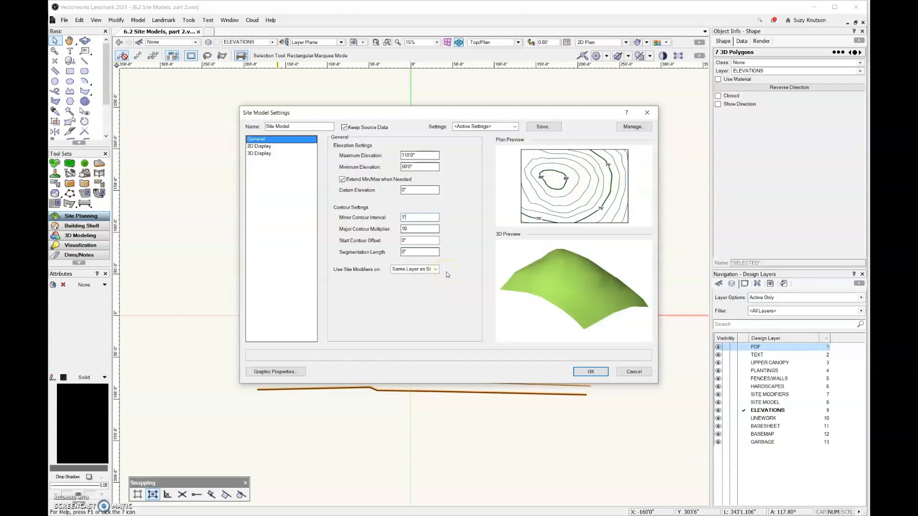
{"action": "mouse_move", "coordinate": [443, 274]}
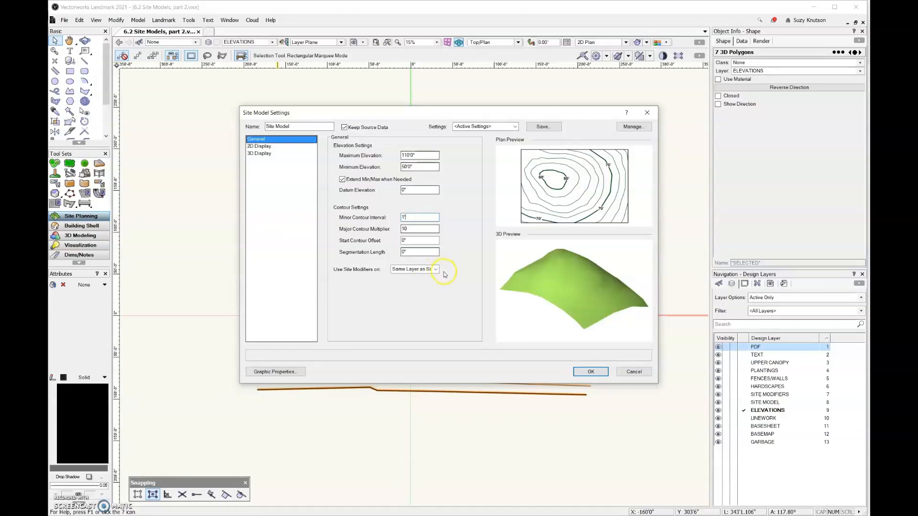
Set Use Site Modifiers on to All Layers and show the 2D Display settings.
{"action": "left_click", "coordinate": [435, 269]}
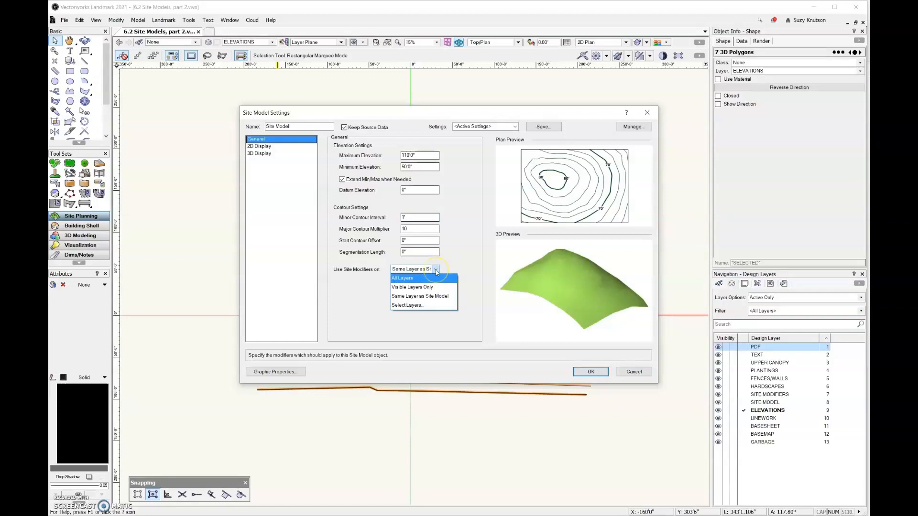
{"action": "mouse_move", "coordinate": [433, 277]}
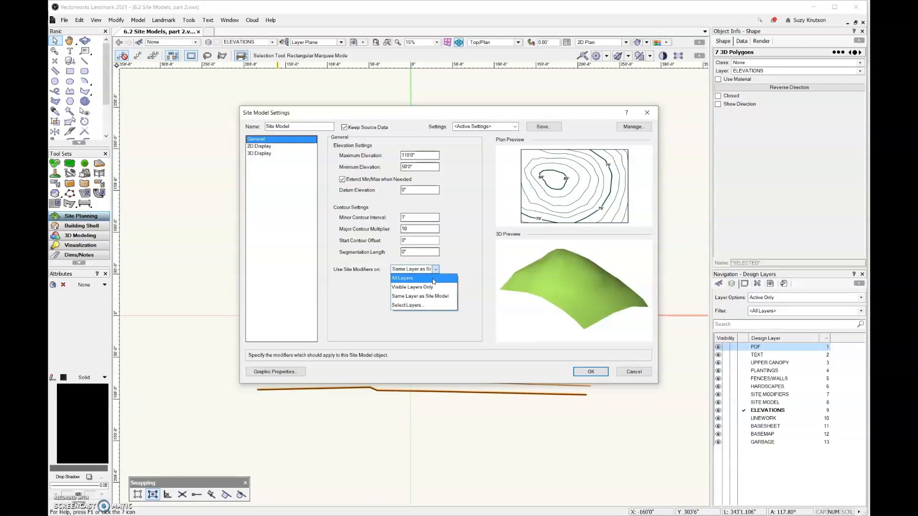
{"action": "left_click", "coordinate": [402, 278]}
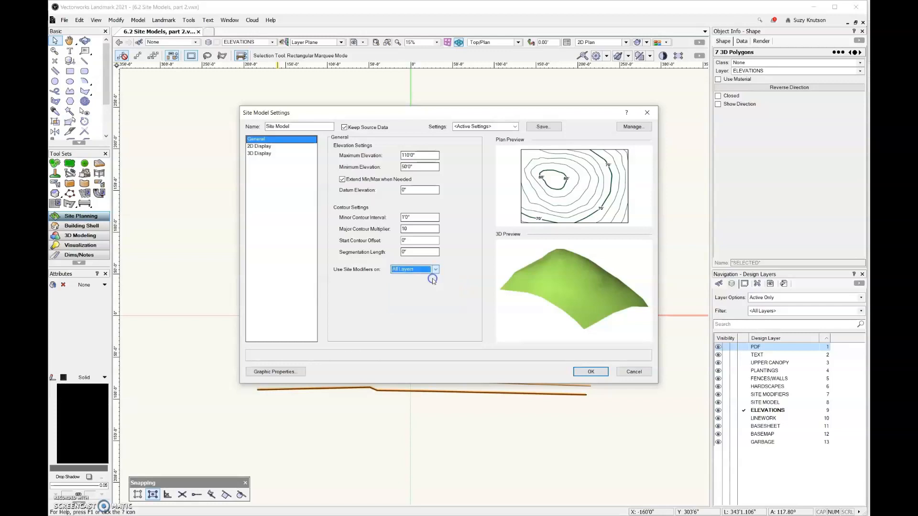
{"action": "left_click", "coordinate": [259, 146]}
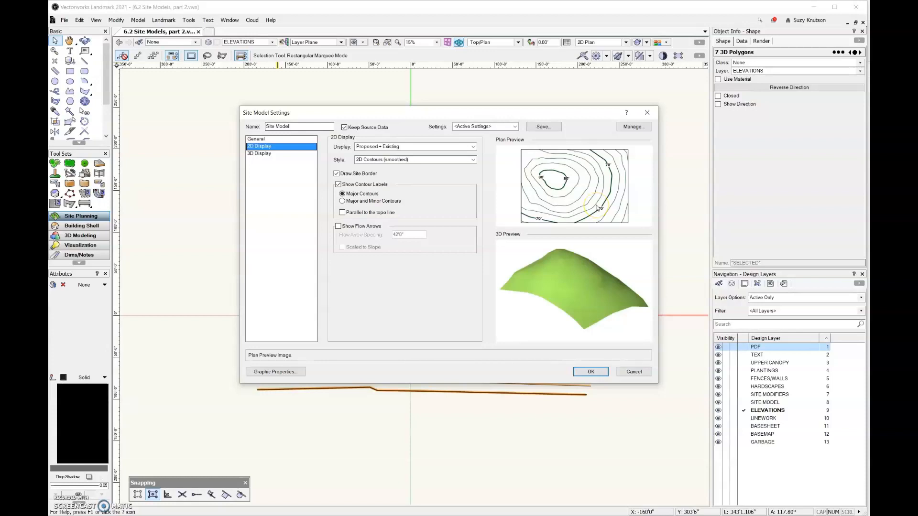
{"action": "mouse_move", "coordinate": [550, 207]}
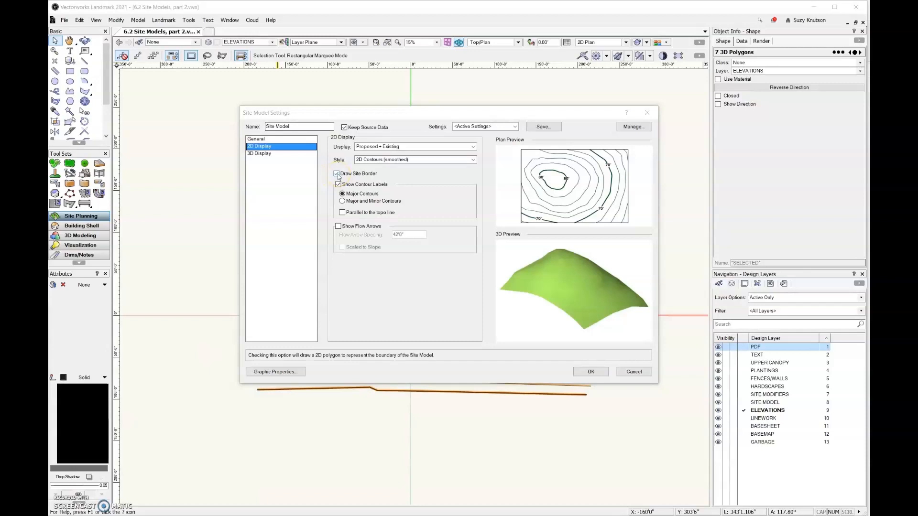
Toggle Draw Site Border off and back on.
{"action": "left_click", "coordinate": [337, 173]}
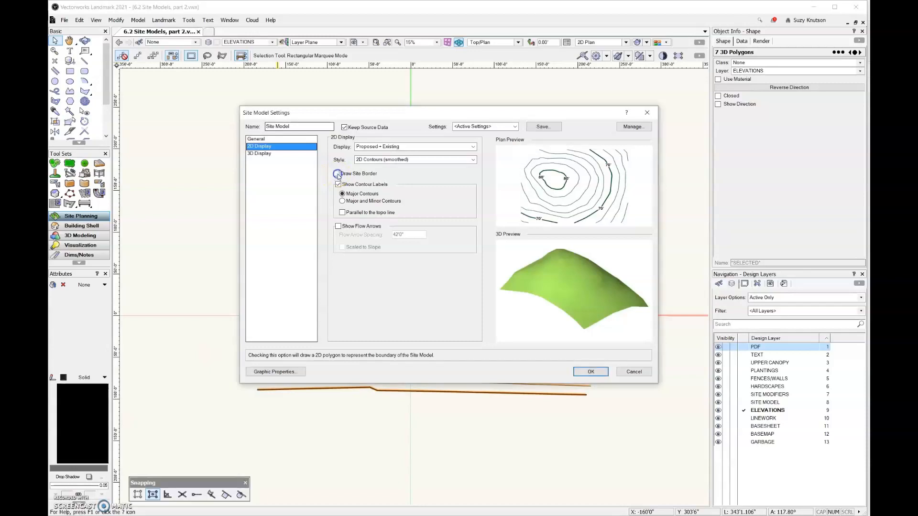
{"action": "left_click", "coordinate": [337, 173]}
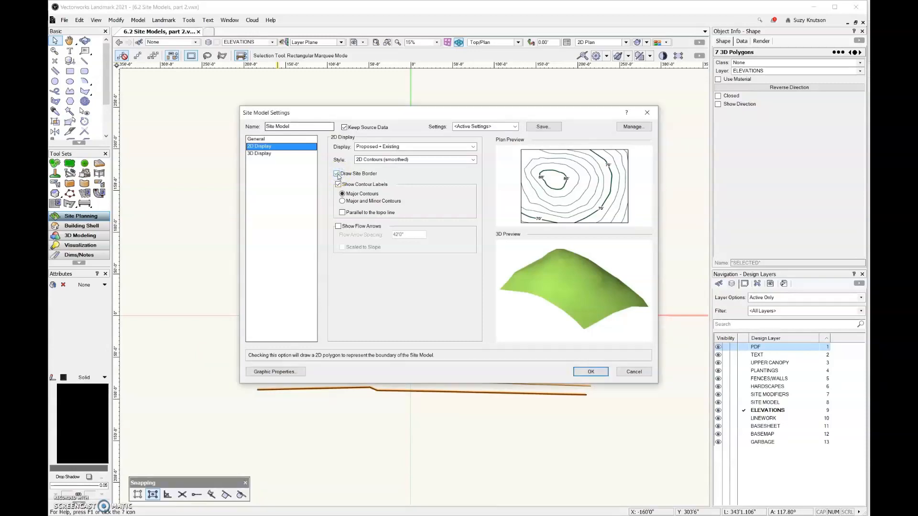
{"action": "left_click", "coordinate": [338, 185]}
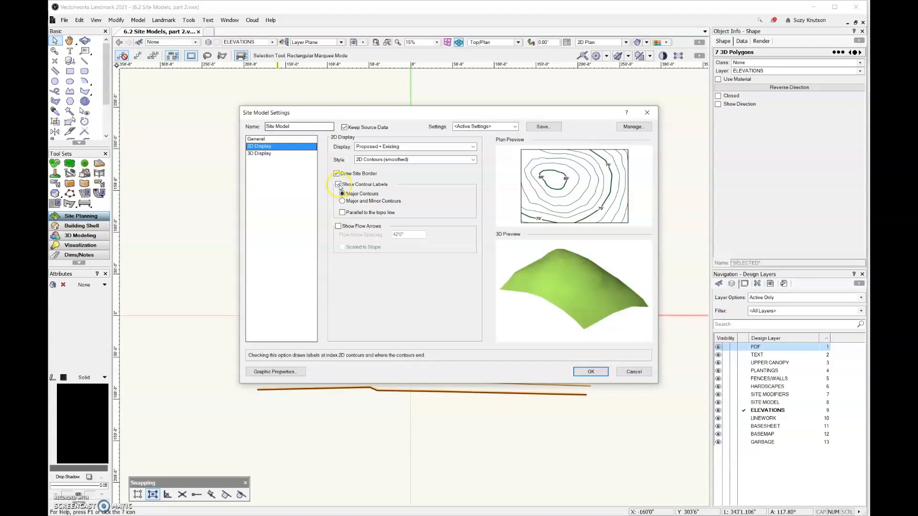
Toggle contour labels, preview them on major and minor contours, then revert to major only.
{"action": "left_click", "coordinate": [337, 185]}
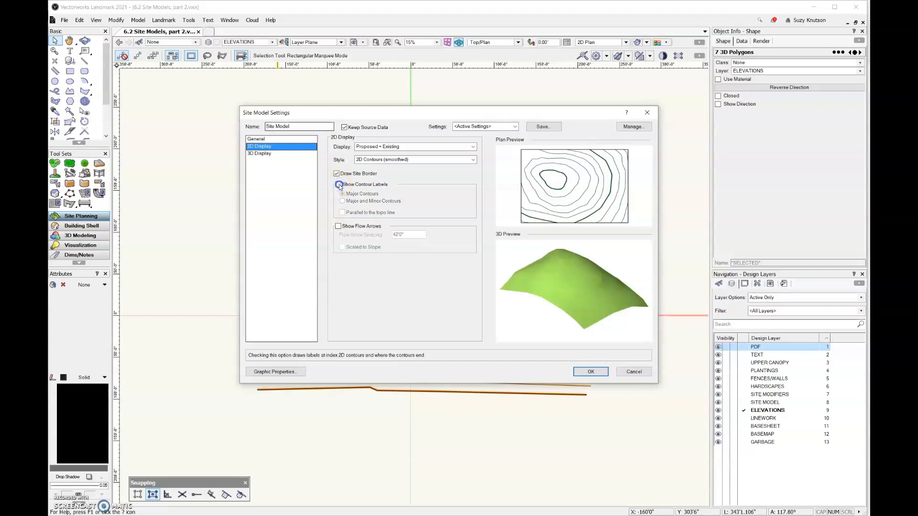
{"action": "left_click", "coordinate": [337, 183]}
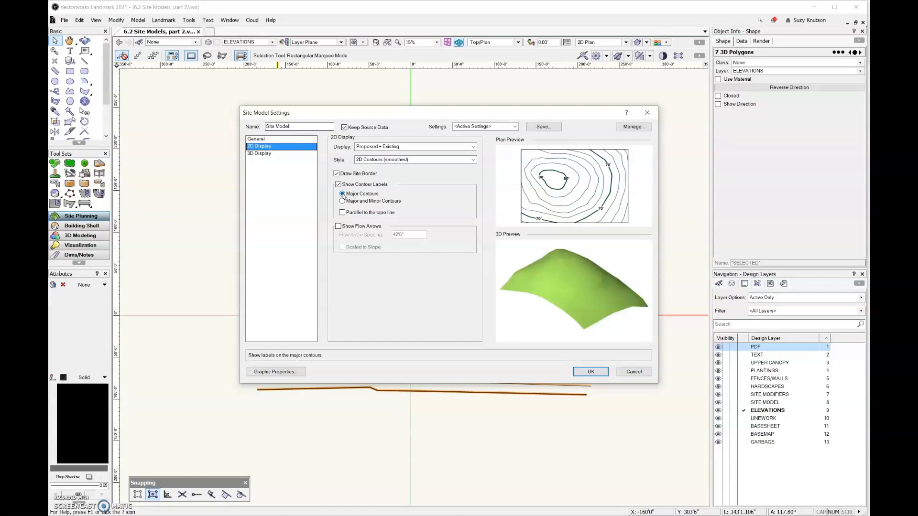
{"action": "left_click", "coordinate": [341, 201]}
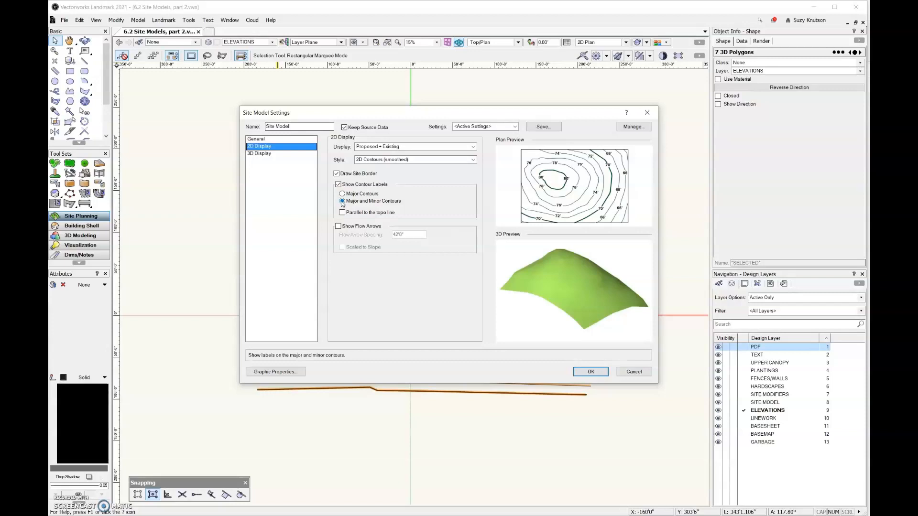
{"action": "left_click", "coordinate": [342, 193]}
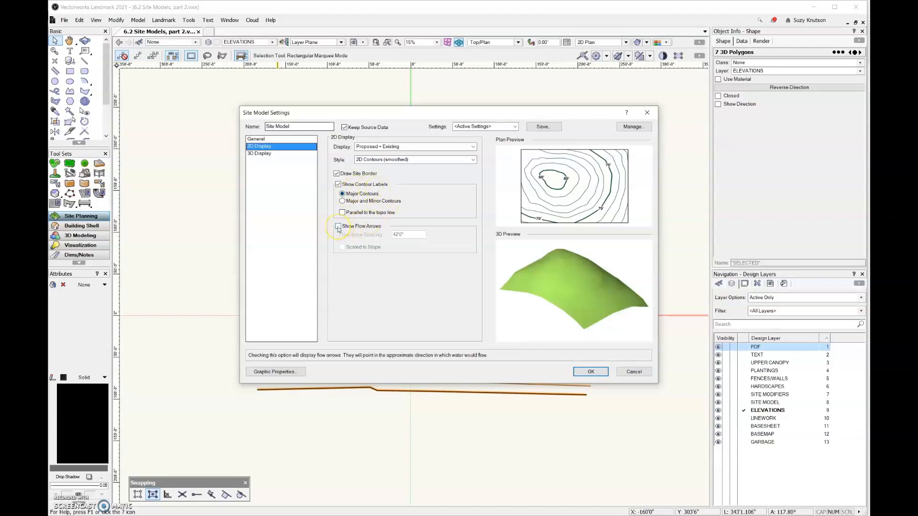
{"action": "left_click", "coordinate": [338, 226]}
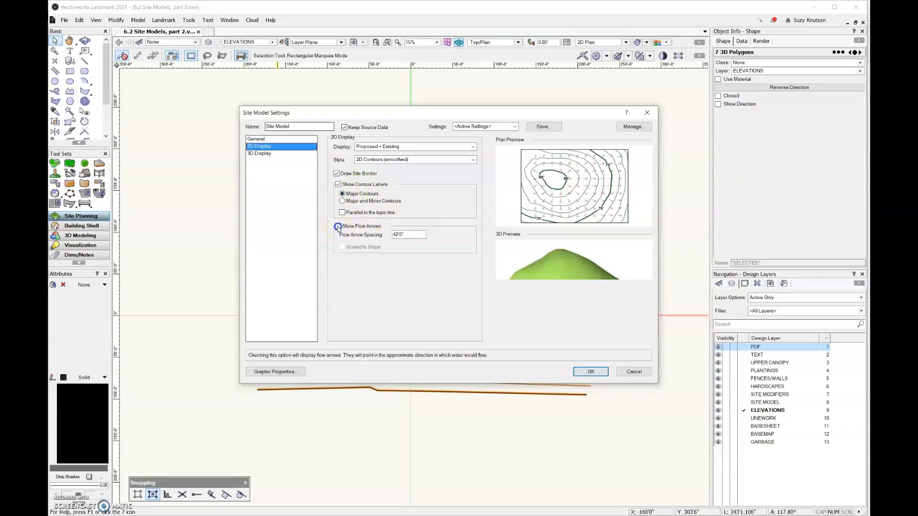
{"action": "left_click", "coordinate": [338, 226]}
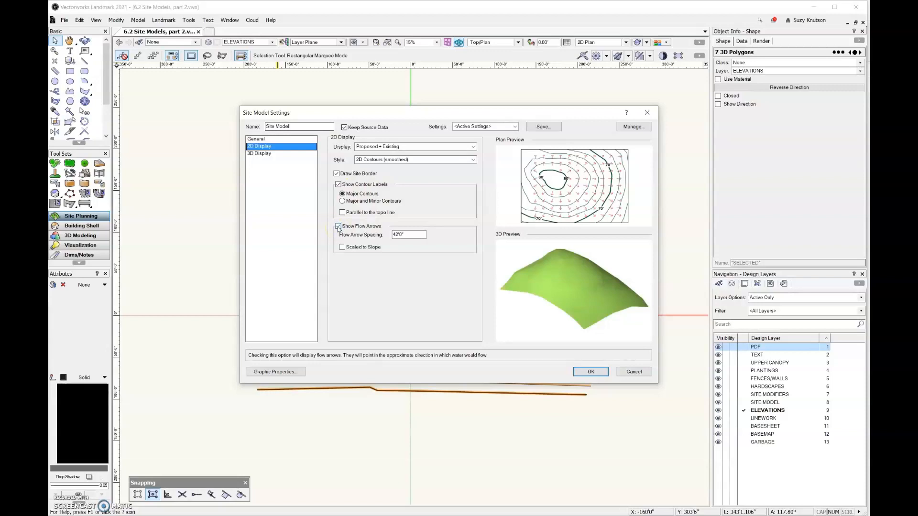
{"action": "left_click", "coordinate": [338, 226]}
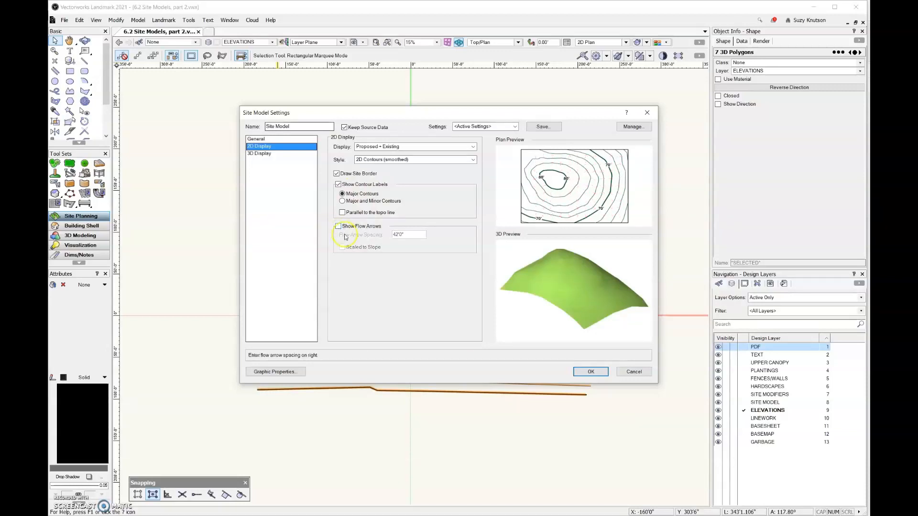
{"action": "left_click", "coordinate": [275, 146]}
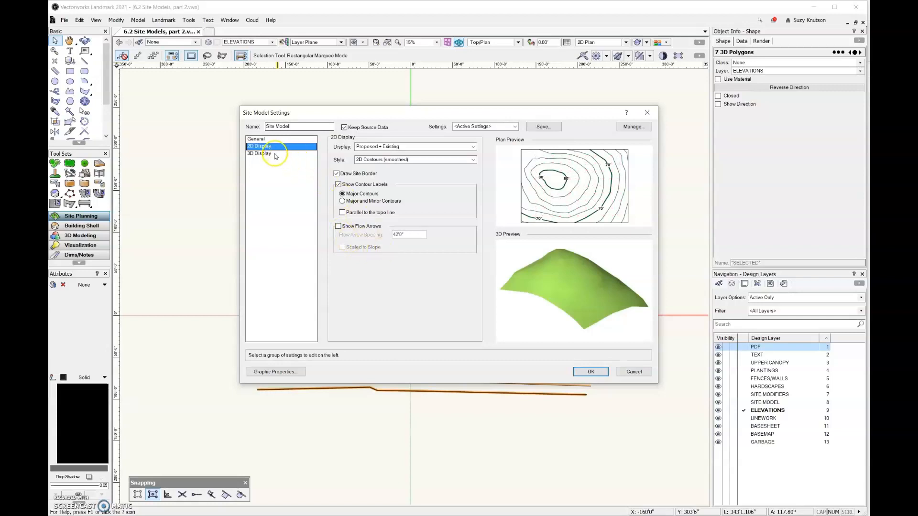
Show 3D Display settings and keep Proposed Only as the 3D display.
{"action": "left_click", "coordinate": [259, 154]}
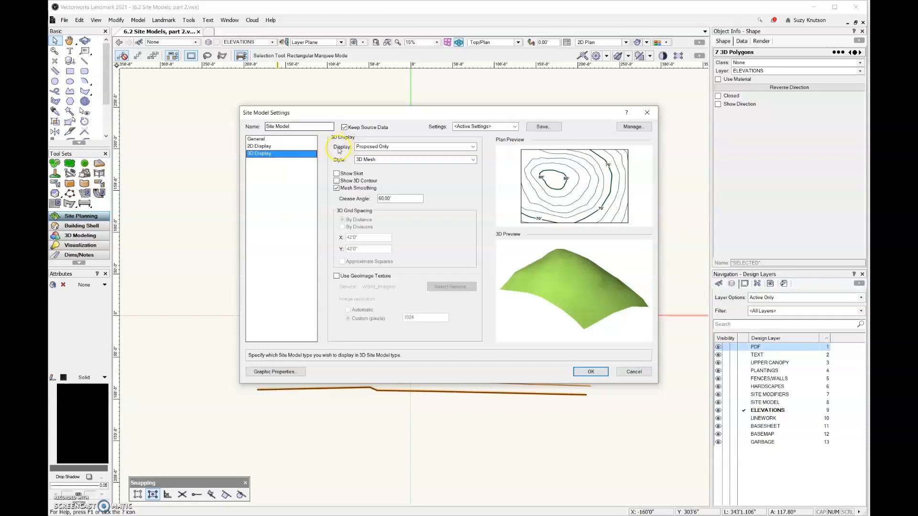
{"action": "left_click", "coordinate": [472, 147]}
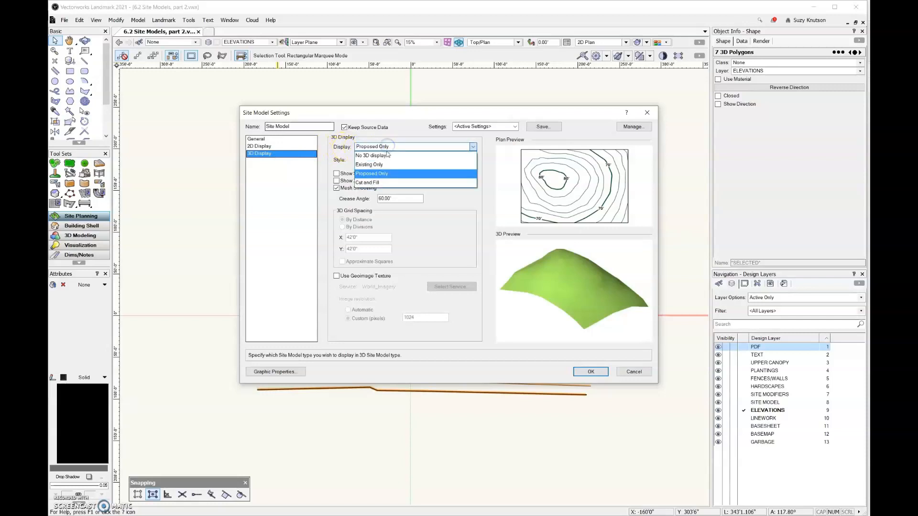
{"action": "left_click", "coordinate": [368, 165]}
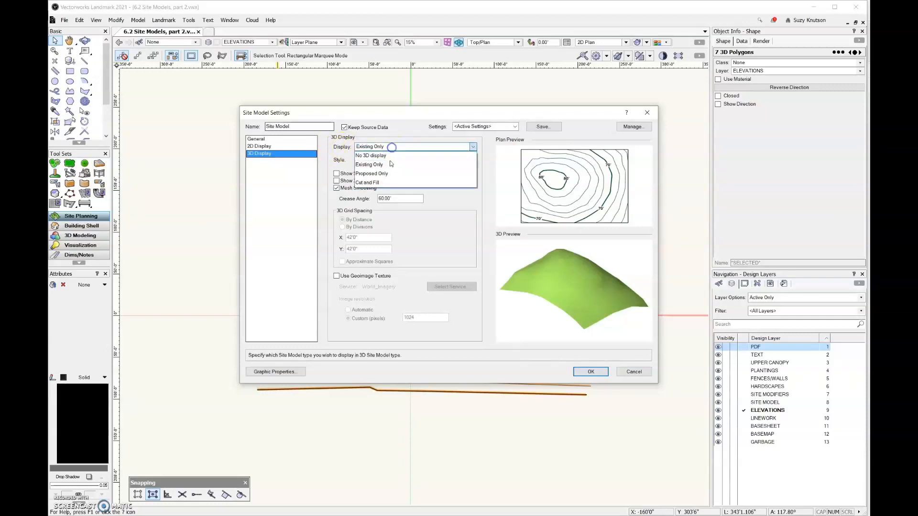
{"action": "left_click", "coordinate": [371, 173]}
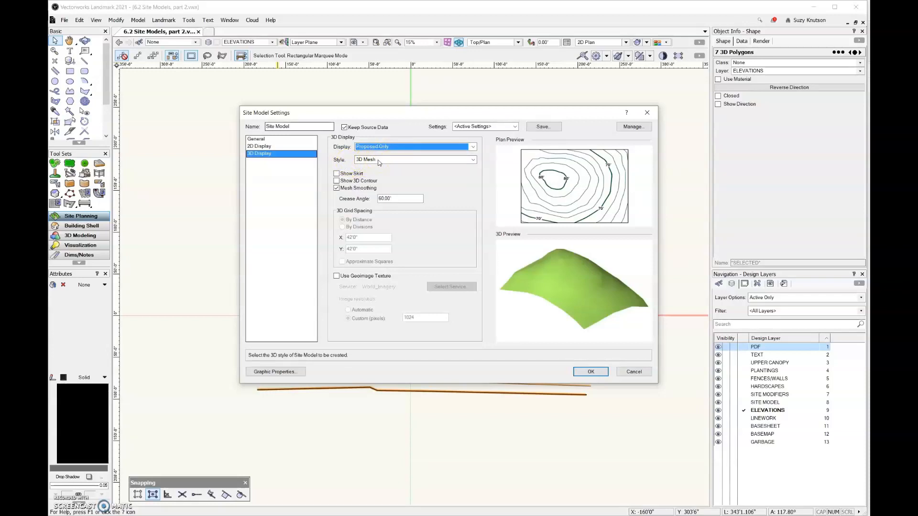
Preview Show Skirt, then turn the skirt off.
{"action": "left_click", "coordinate": [336, 173]}
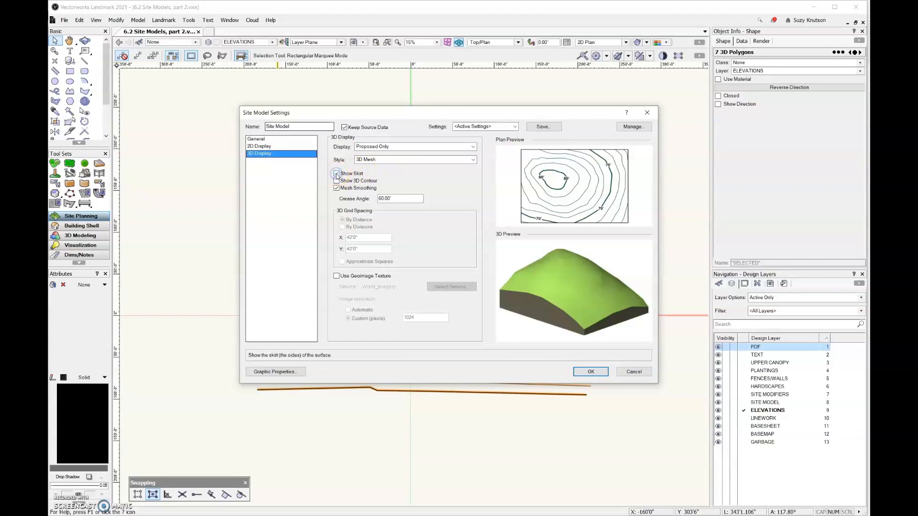
{"action": "left_click", "coordinate": [336, 173]}
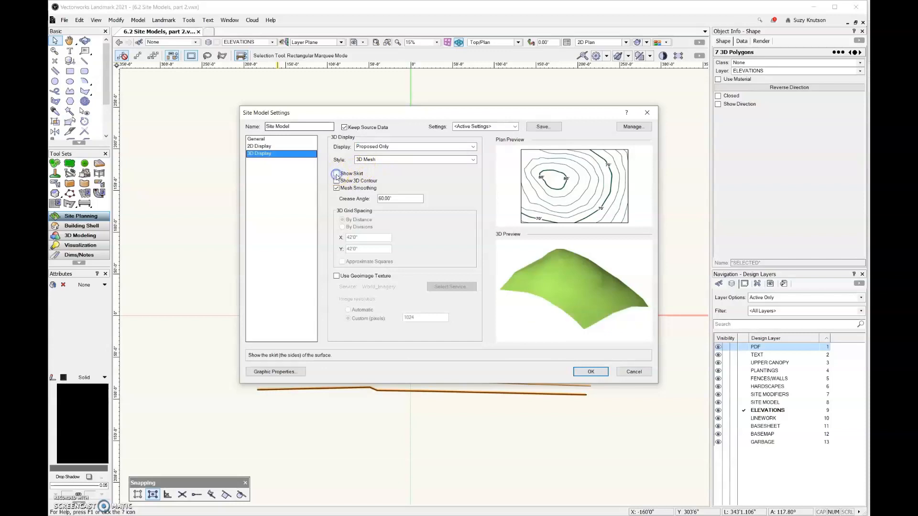
{"action": "left_click", "coordinate": [337, 180]}
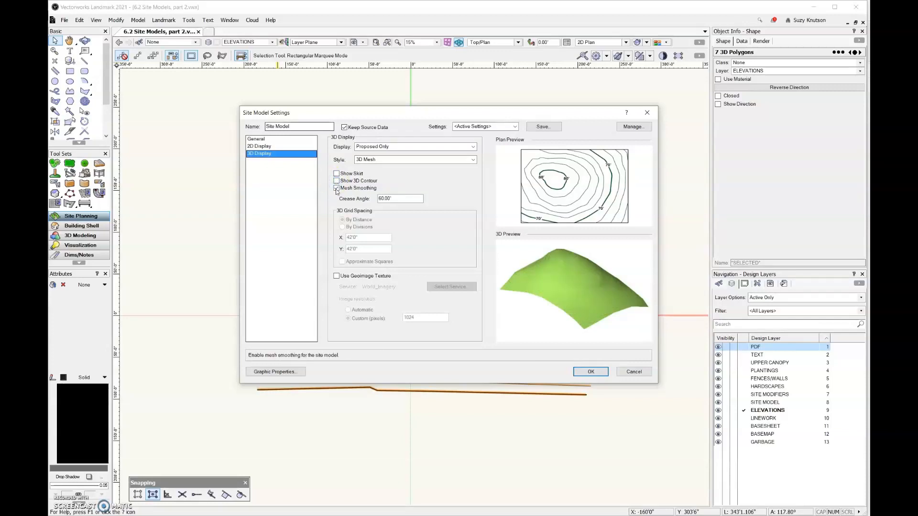
Toggle Mesh Smoothing off and back on with 60° crease angle, and accept.
{"action": "left_click", "coordinate": [337, 188]}
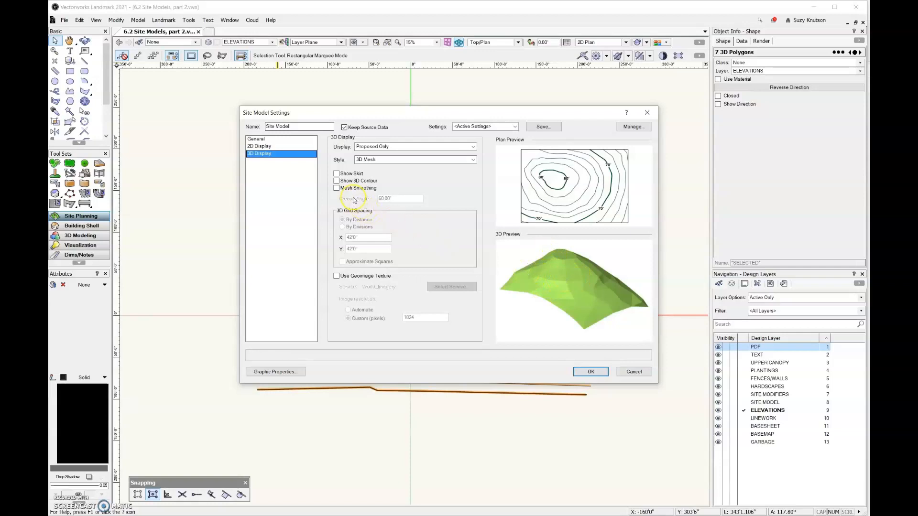
{"action": "left_click", "coordinate": [336, 189]}
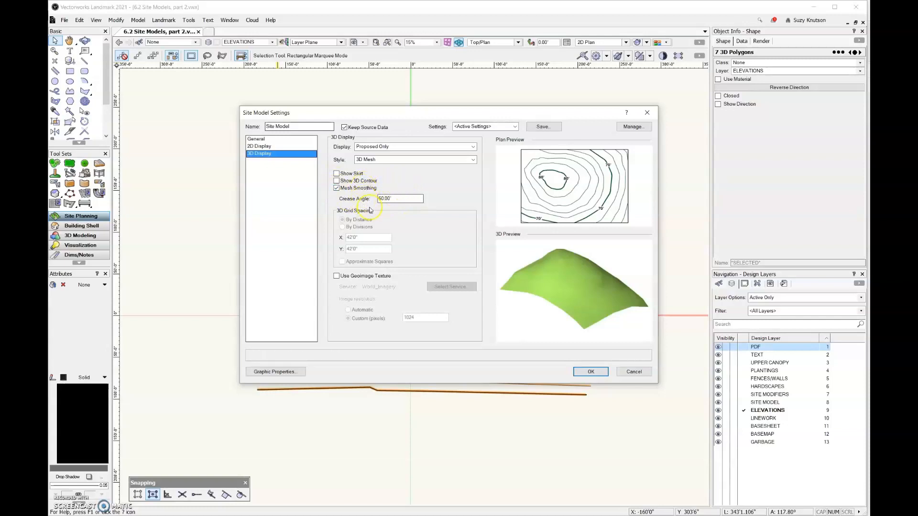
{"action": "left_click", "coordinate": [399, 198]}
{"action": "type", "text": "60"}
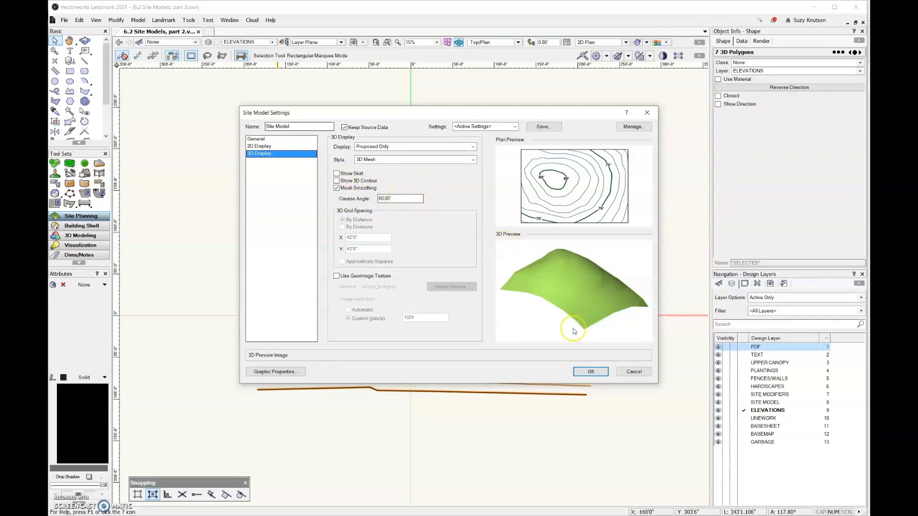
{"action": "left_click", "coordinate": [589, 371]}
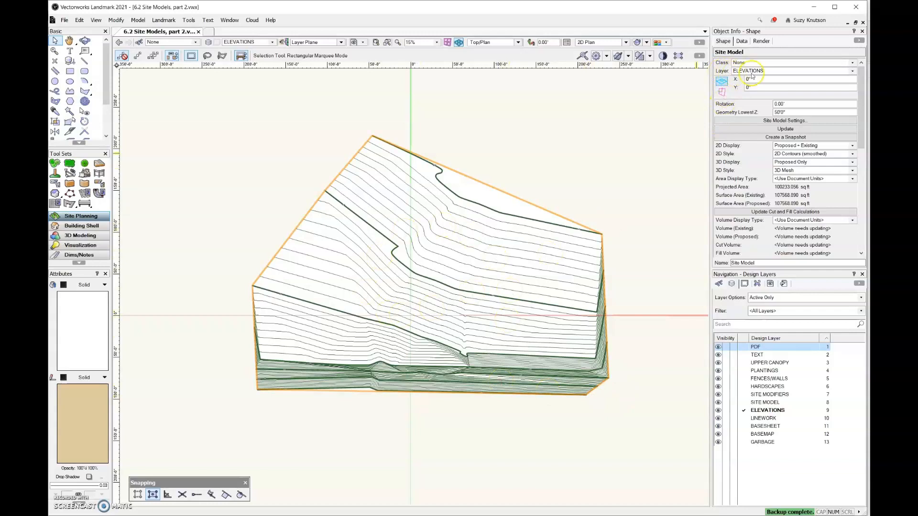
Deselect, set Layer Options to Show/Snap/Modify Others, and hide the PDF layer.
{"action": "left_click", "coordinate": [852, 70]}
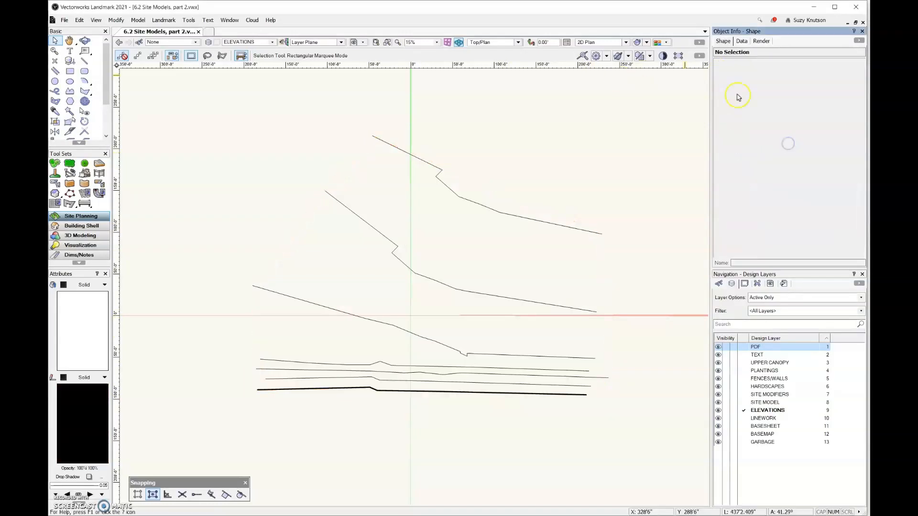
{"action": "left_click", "coordinate": [805, 298]}
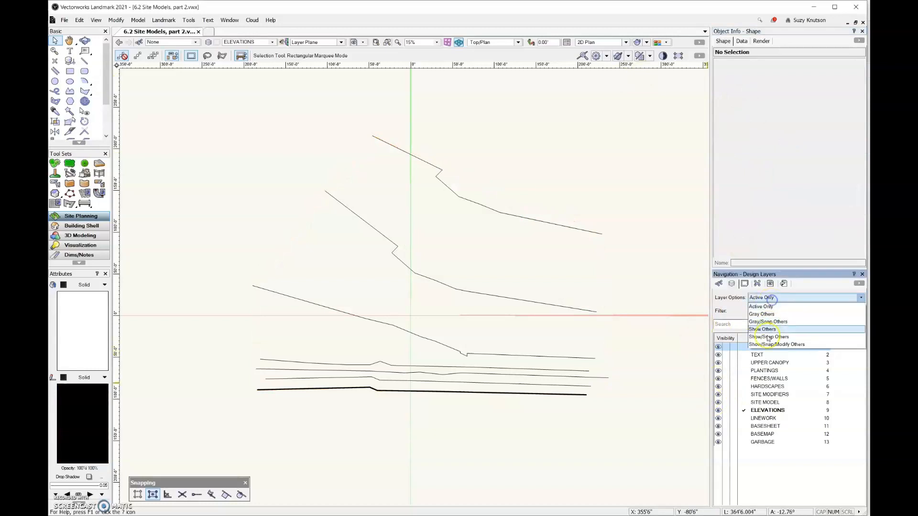
{"action": "left_click", "coordinate": [777, 344]}
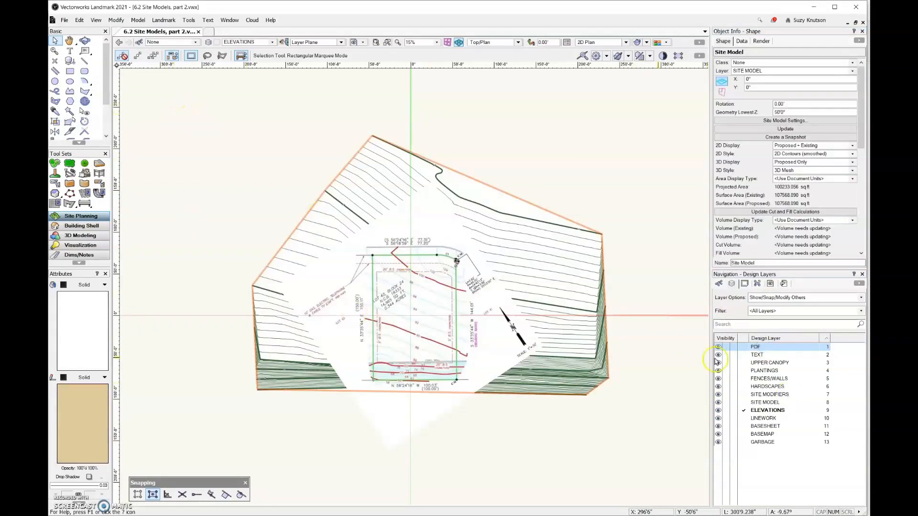
{"action": "left_click", "coordinate": [718, 347]}
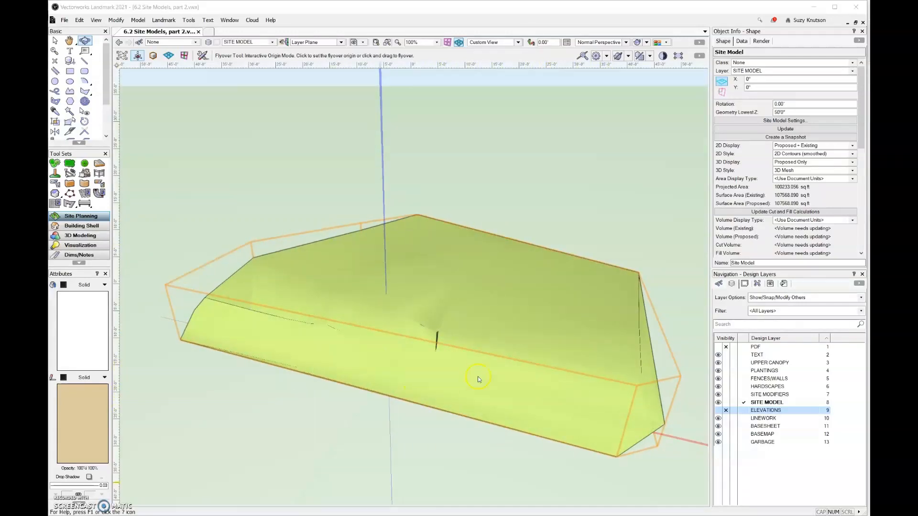
Return to the Selection tool with the site model in perspective.
{"action": "left_click", "coordinate": [55, 39]}
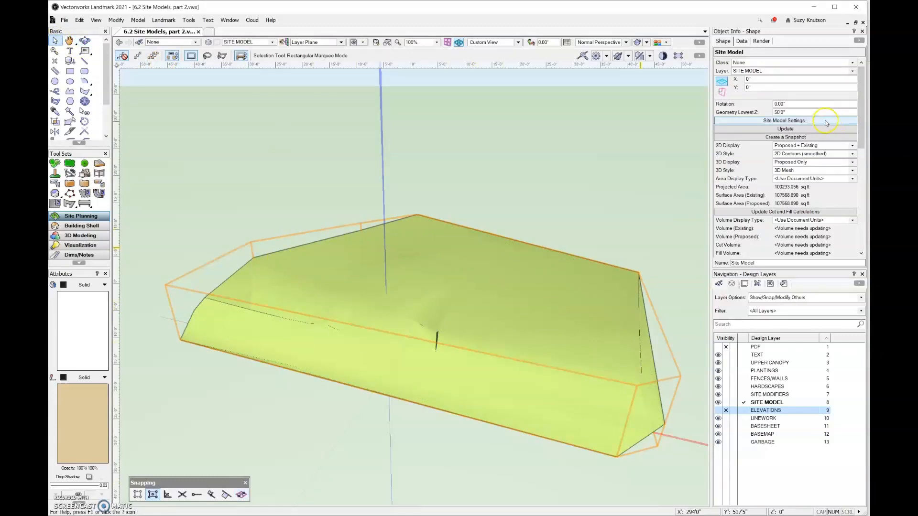
{"action": "left_click", "coordinate": [785, 120]}
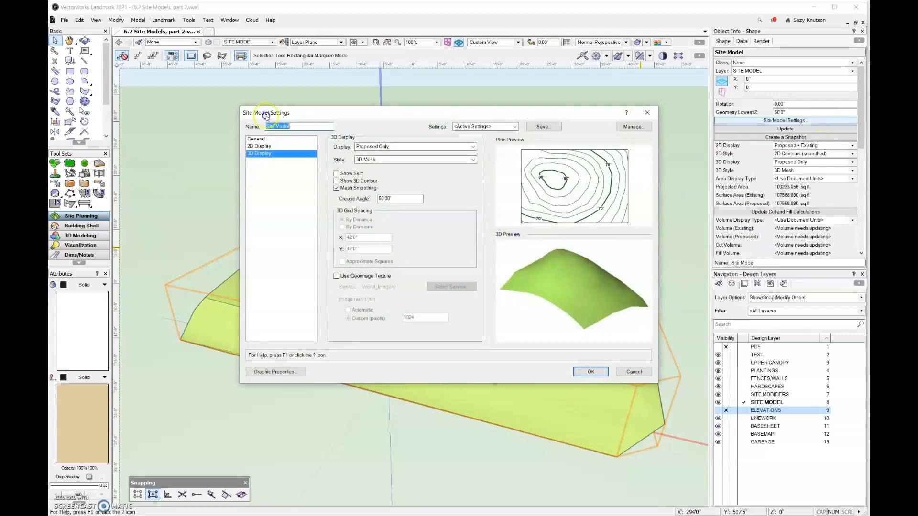
{"action": "mouse_move", "coordinate": [318, 226]}
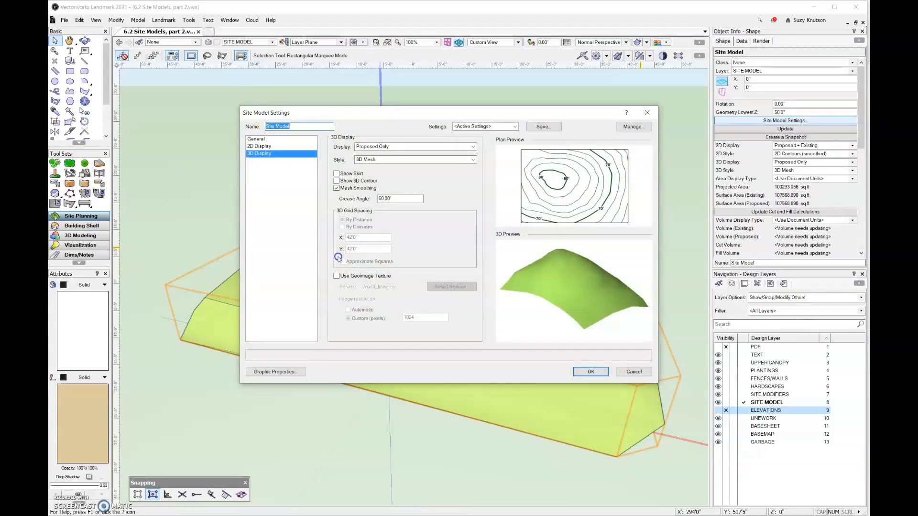
{"action": "mouse_move", "coordinate": [368, 180]}
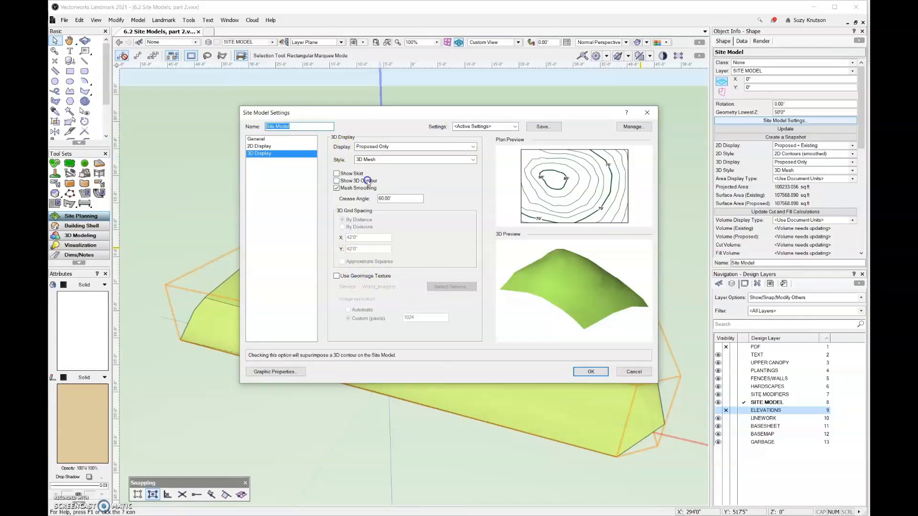
{"action": "left_click", "coordinate": [589, 372]}
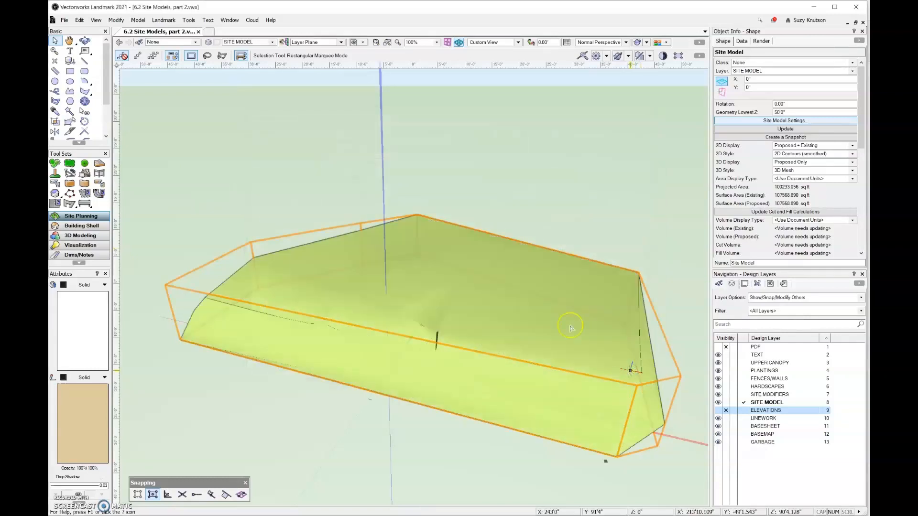
Click the drawing to see Proposed Only and 3D Mesh in Object Info.
{"action": "left_click", "coordinate": [785, 128]}
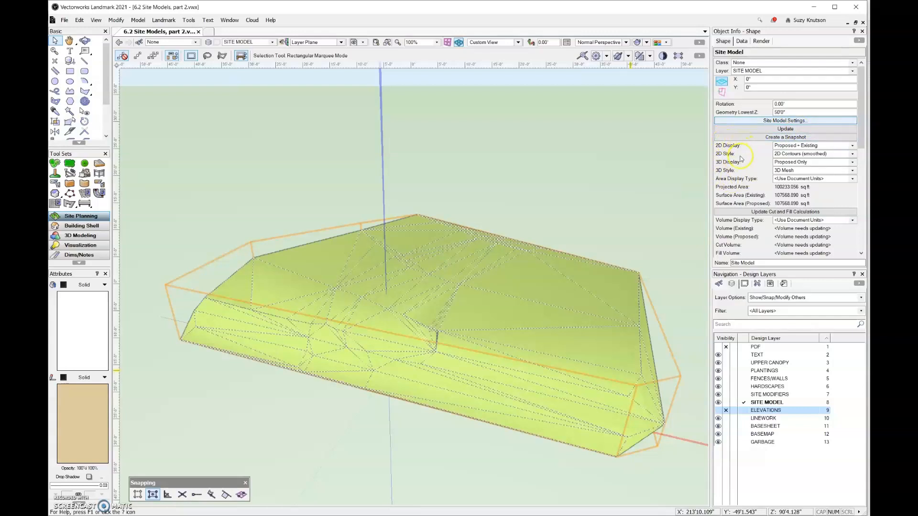
{"action": "mouse_move", "coordinate": [753, 165]}
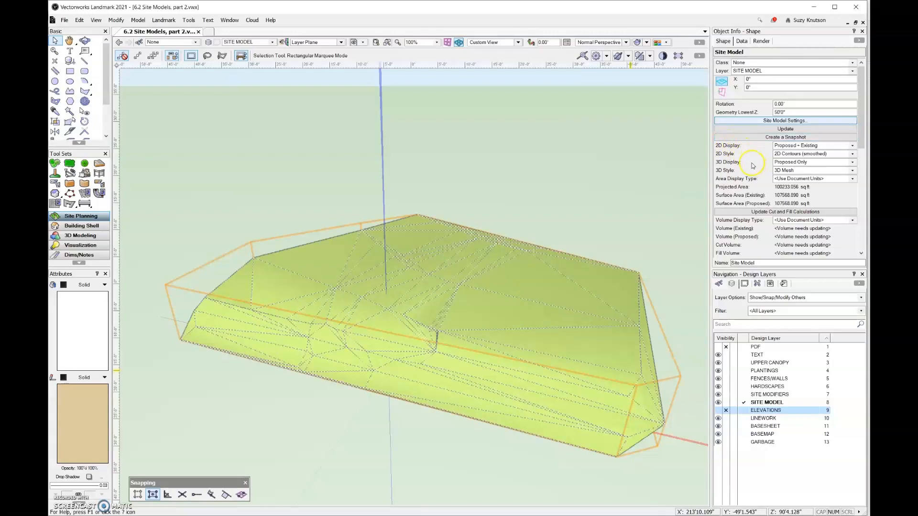